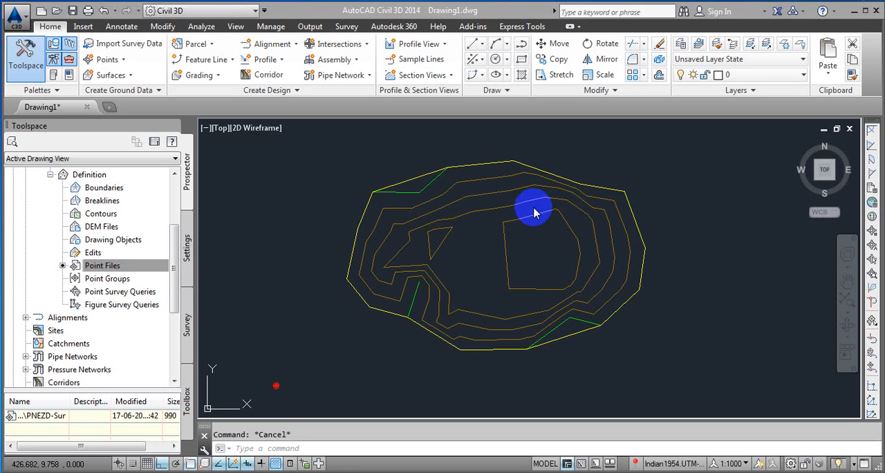
{"action": "mouse_move", "coordinate": [484, 225]}
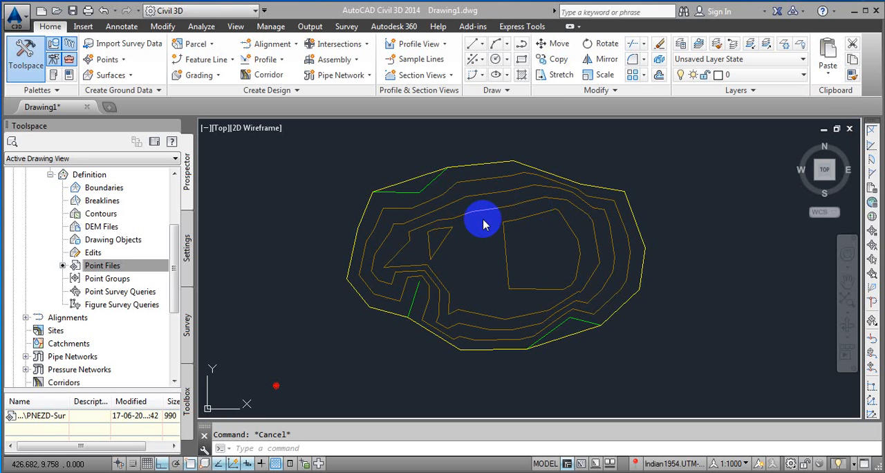
{"action": "mouse_move", "coordinate": [660, 200]}
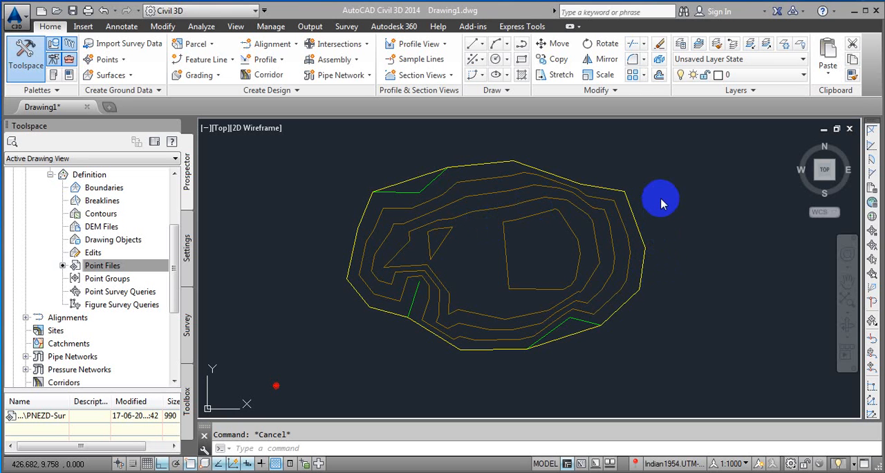
Select the TIN surface Surface2 by clicking its contours
{"action": "left_click", "coordinate": [597, 230]}
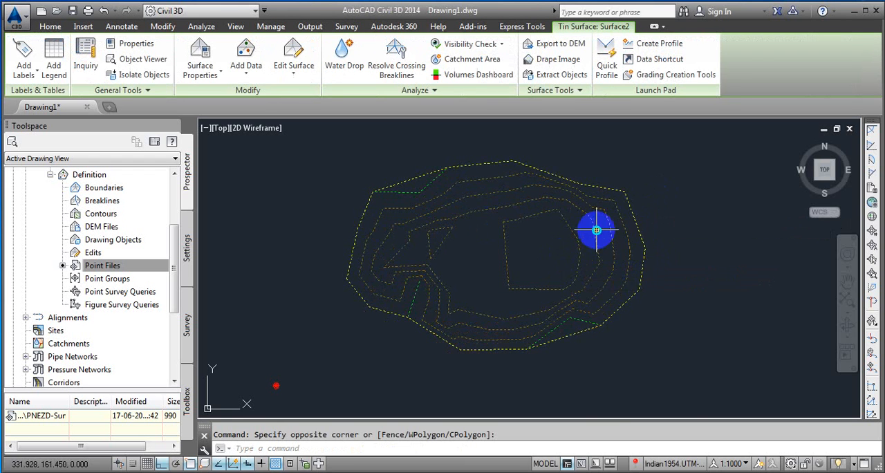
{"action": "right_click", "coordinate": [595, 230]}
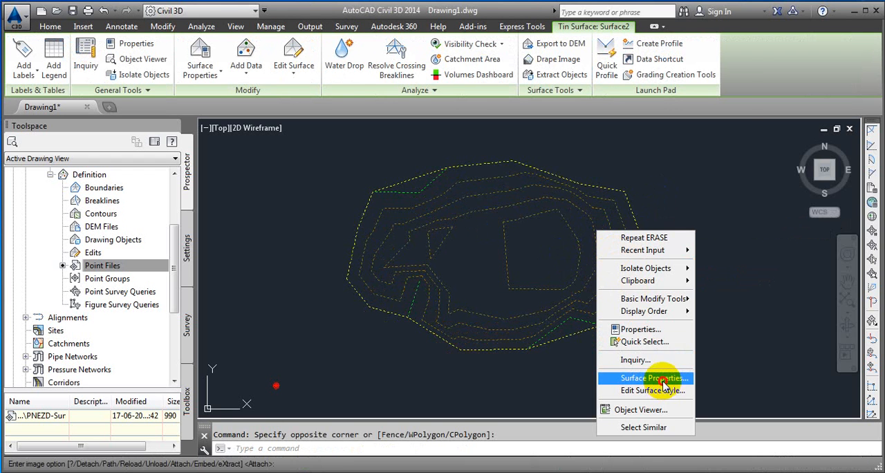
{"action": "left_click", "coordinate": [647, 377]}
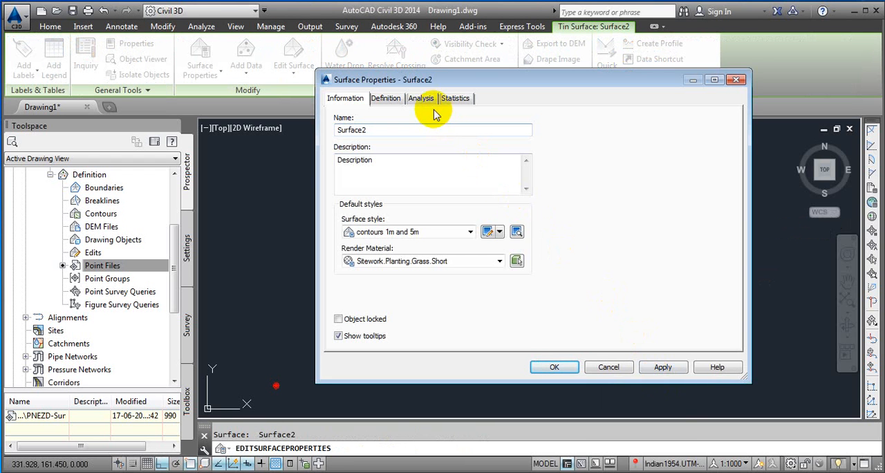
{"action": "left_click", "coordinate": [421, 98]}
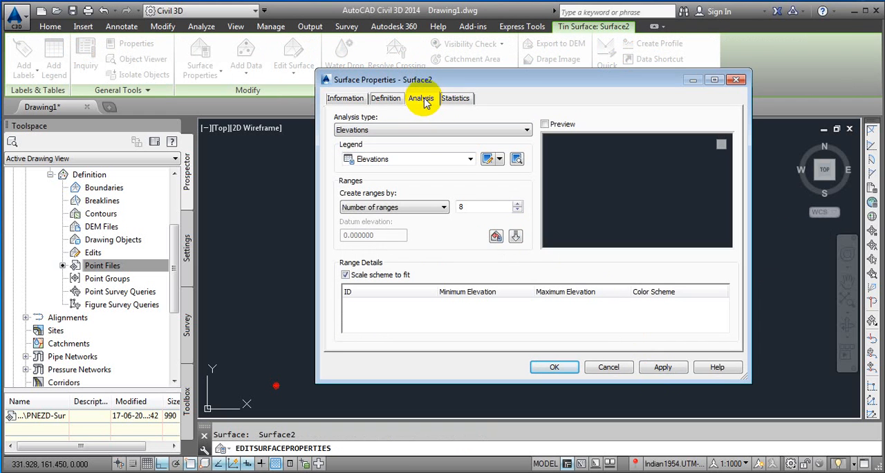
{"action": "mouse_move", "coordinate": [430, 115]}
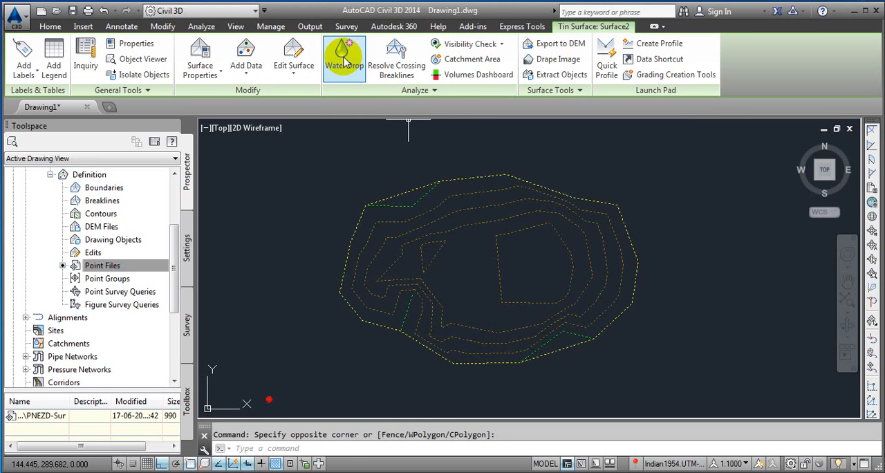
Start Water Drop and set the path object type to 3D Polyline
{"action": "left_click", "coordinate": [343, 56]}
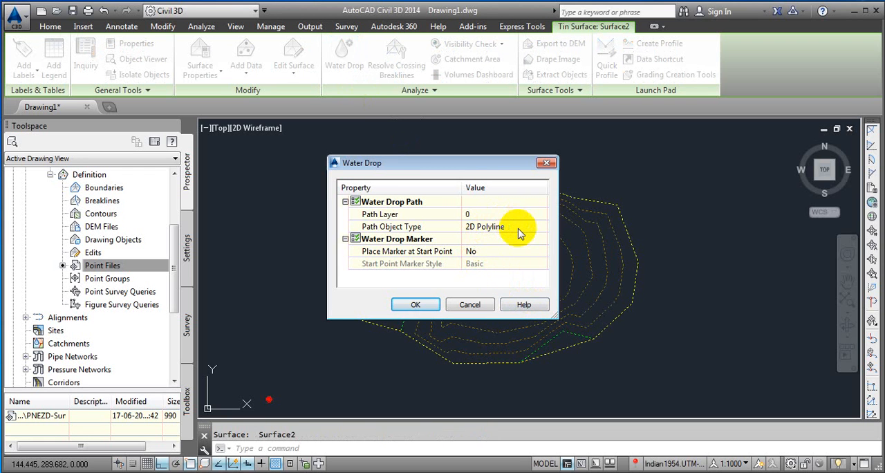
{"action": "left_click", "coordinate": [504, 226]}
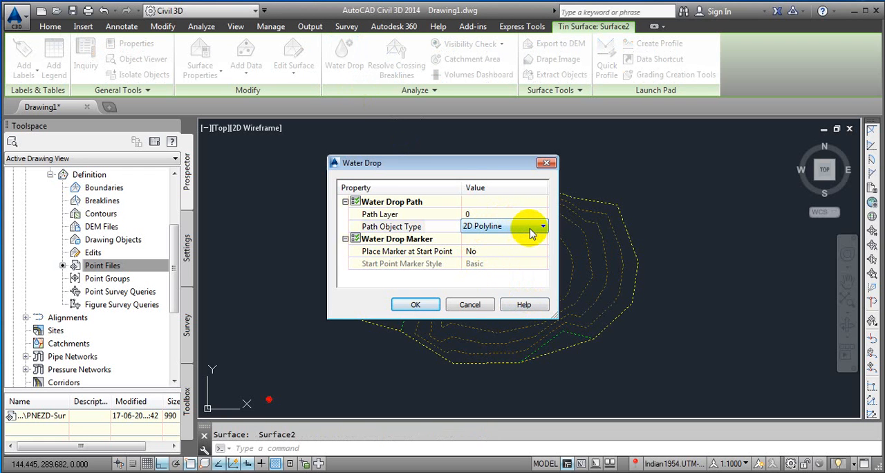
{"action": "left_click", "coordinate": [485, 226]}
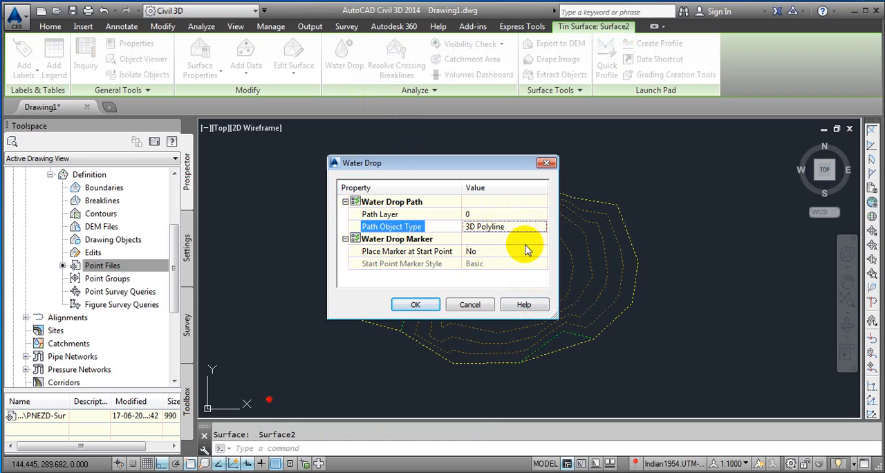
{"action": "mouse_move", "coordinate": [404, 263]}
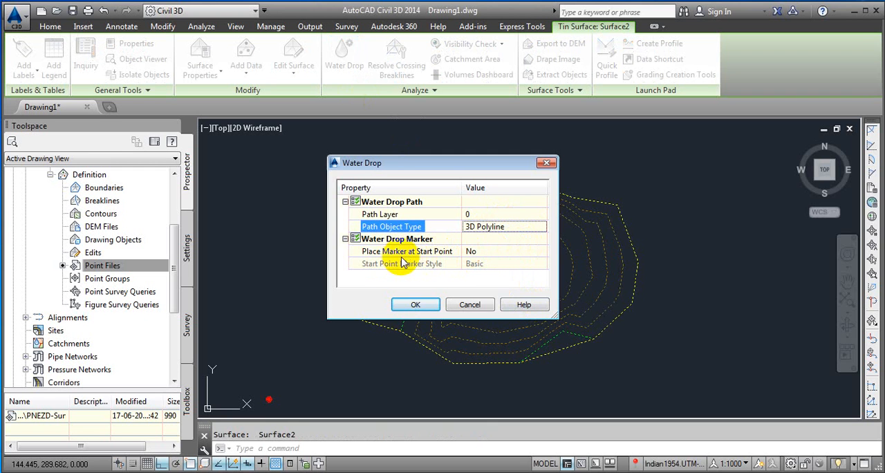
{"action": "left_click", "coordinate": [504, 250]}
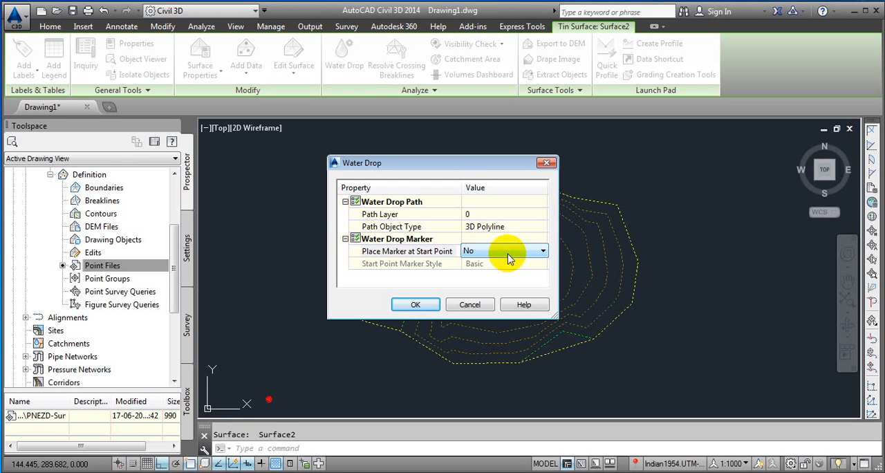
Place a Benchmark-style marker at each start point and accept the settings
{"action": "left_click", "coordinate": [543, 250]}
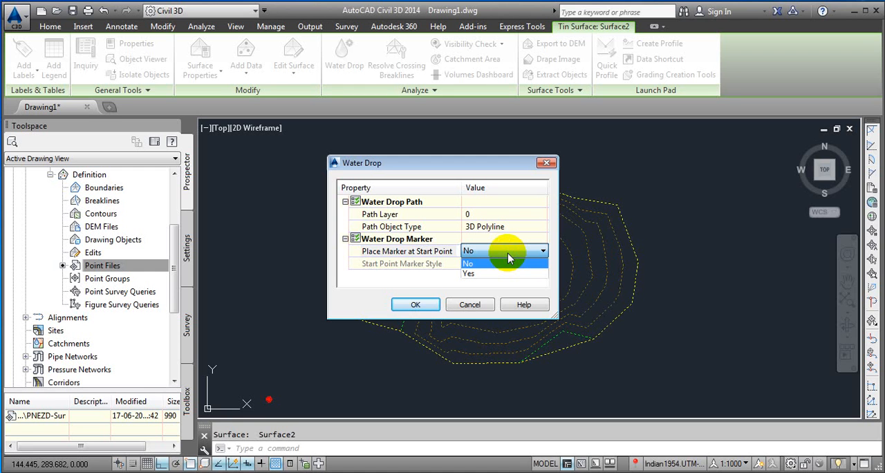
{"action": "mouse_move", "coordinate": [511, 273]}
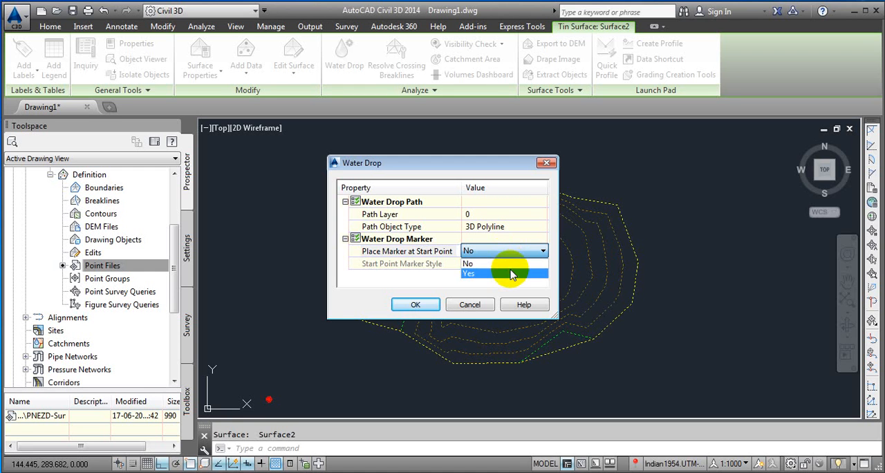
{"action": "left_click", "coordinate": [468, 273]}
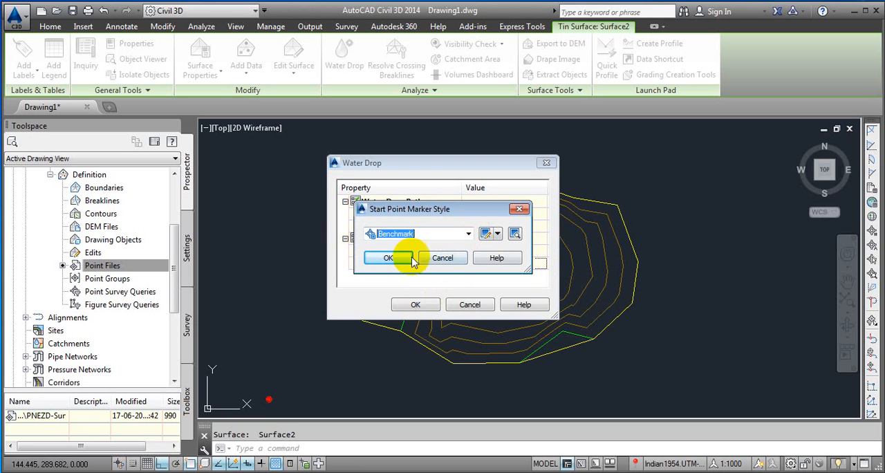
{"action": "left_click", "coordinate": [387, 257]}
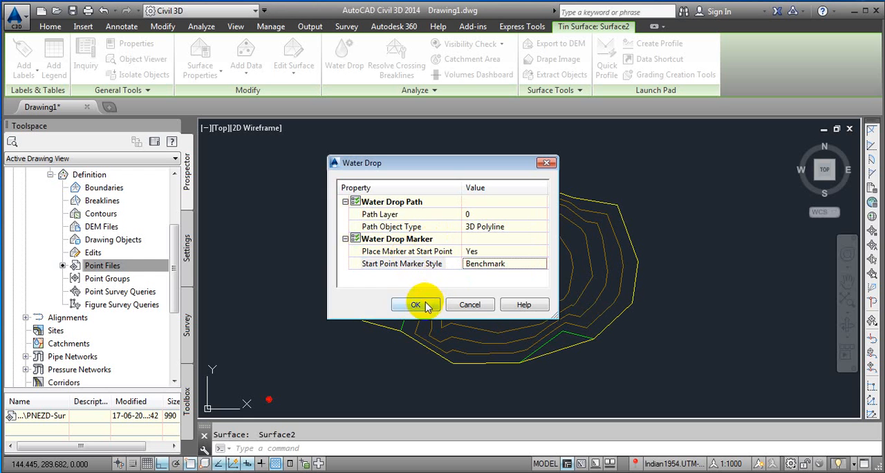
{"action": "left_click", "coordinate": [415, 304]}
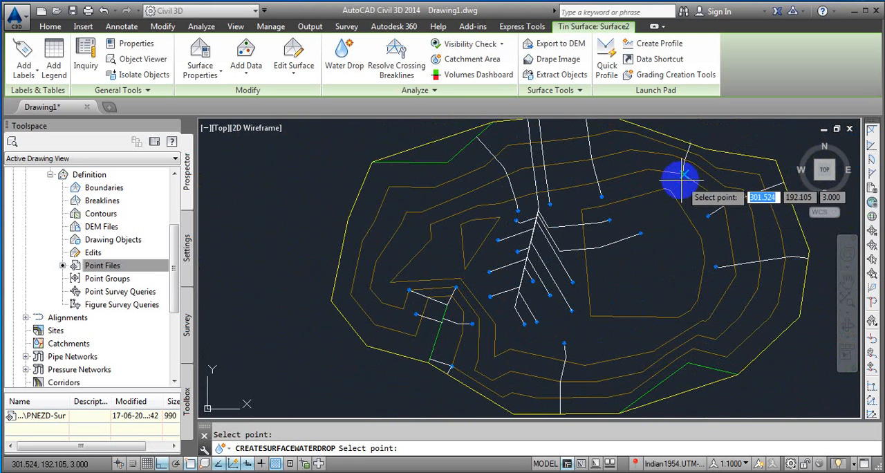
{"action": "mouse_move", "coordinate": [698, 204]}
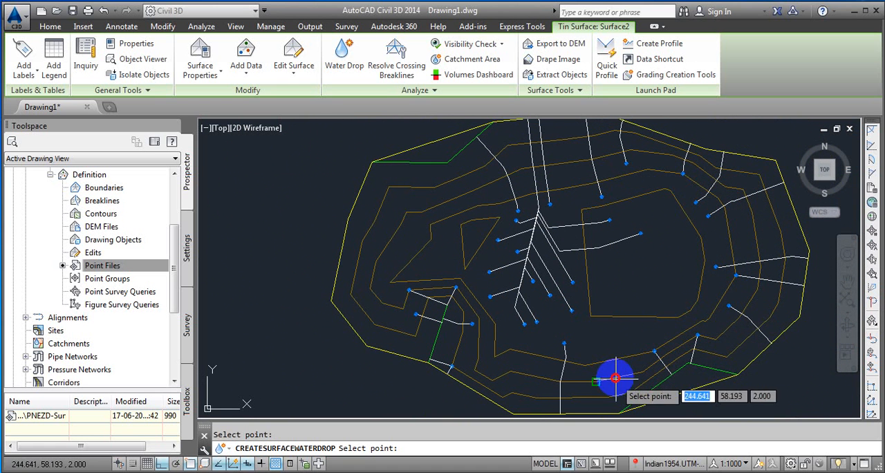
{"action": "mouse_move", "coordinate": [750, 181]}
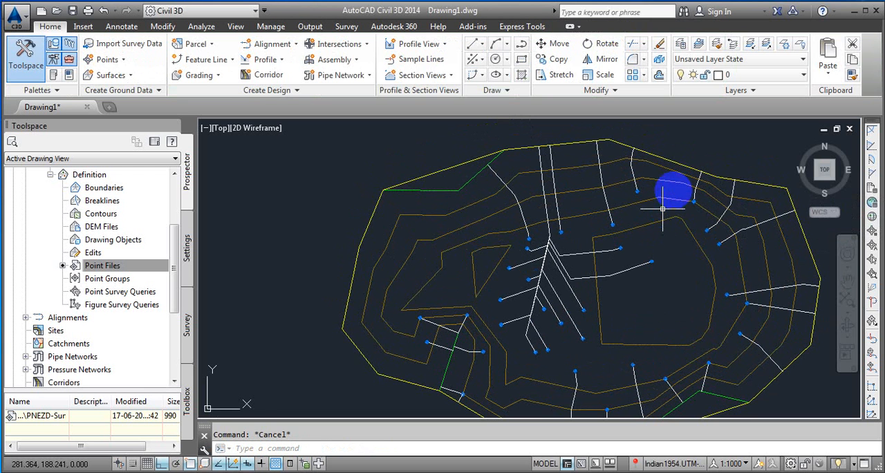
Reselect Surface2 after tracing water drop paths across the surface
{"action": "left_click", "coordinate": [674, 190]}
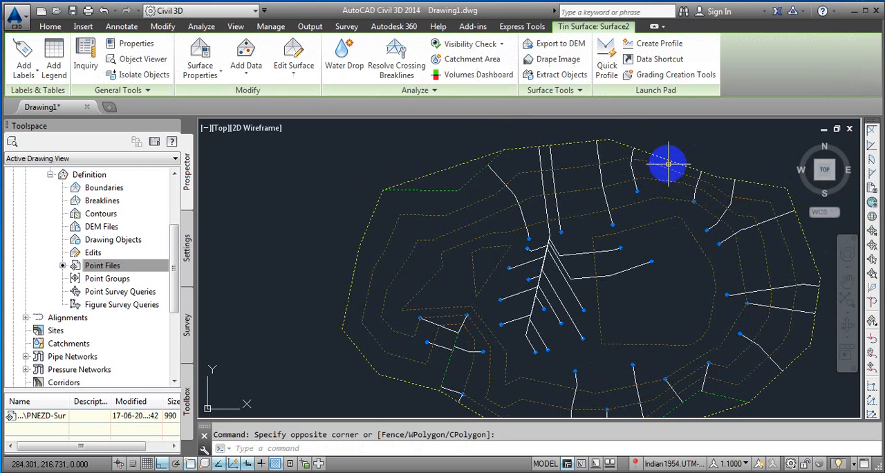
{"action": "mouse_move", "coordinate": [492, 64]}
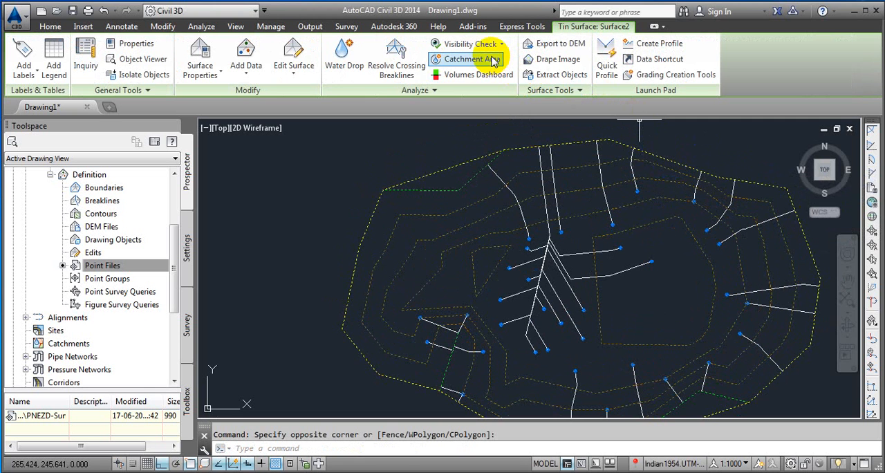
Configure Catchment Area with Bound discharge point style and 3D Polyline boundaries
{"action": "left_click", "coordinate": [470, 58]}
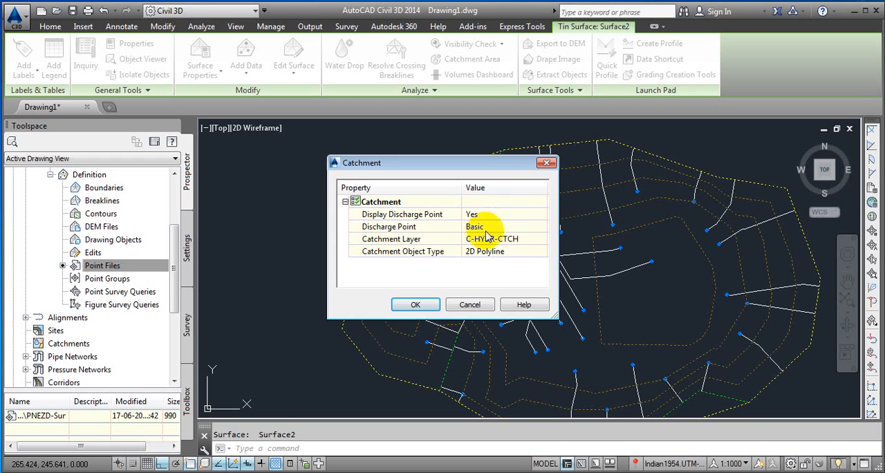
{"action": "left_click", "coordinate": [475, 226]}
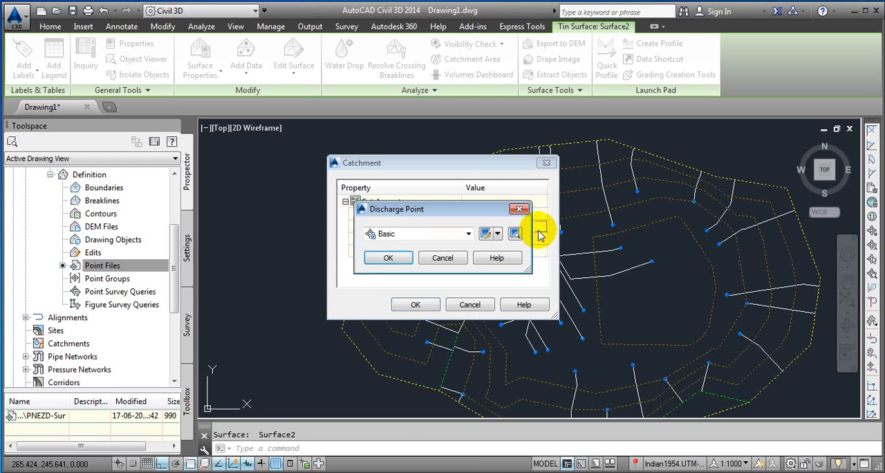
{"action": "left_click", "coordinate": [468, 233]}
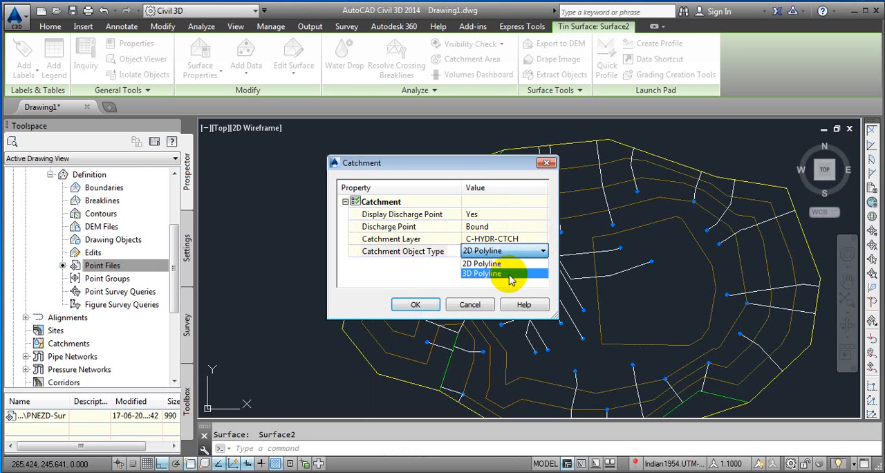
{"action": "left_click", "coordinate": [481, 273]}
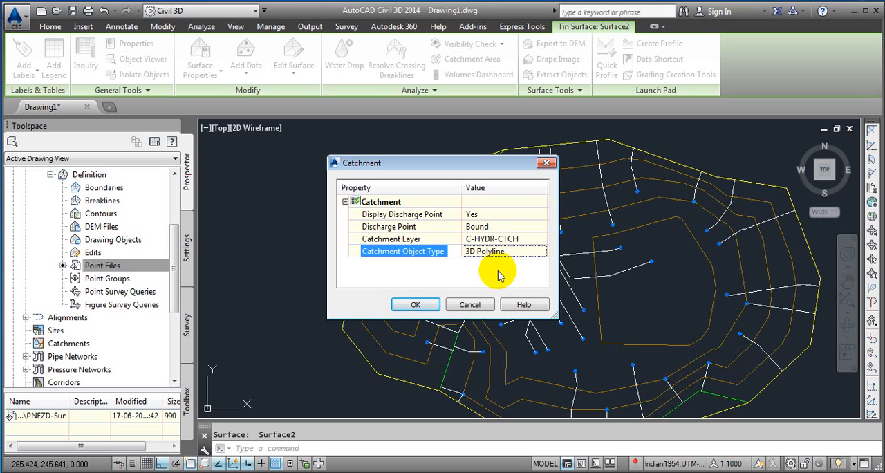
{"action": "left_click", "coordinate": [416, 305]}
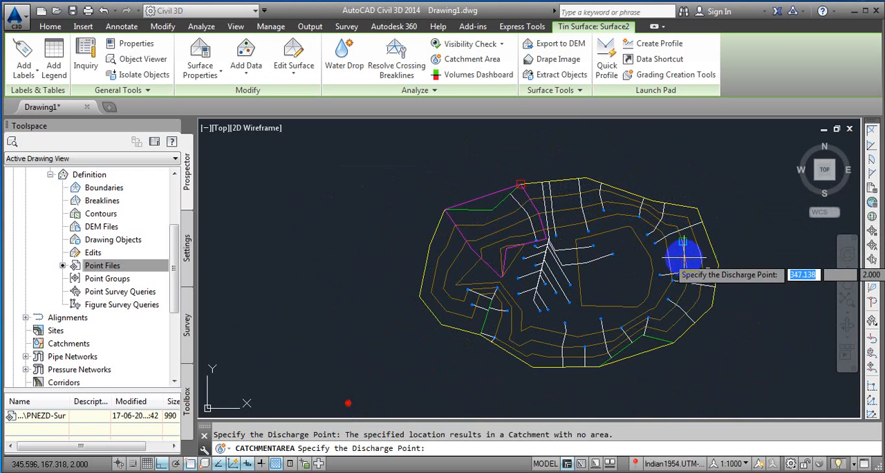
{"action": "mouse_move", "coordinate": [698, 323]}
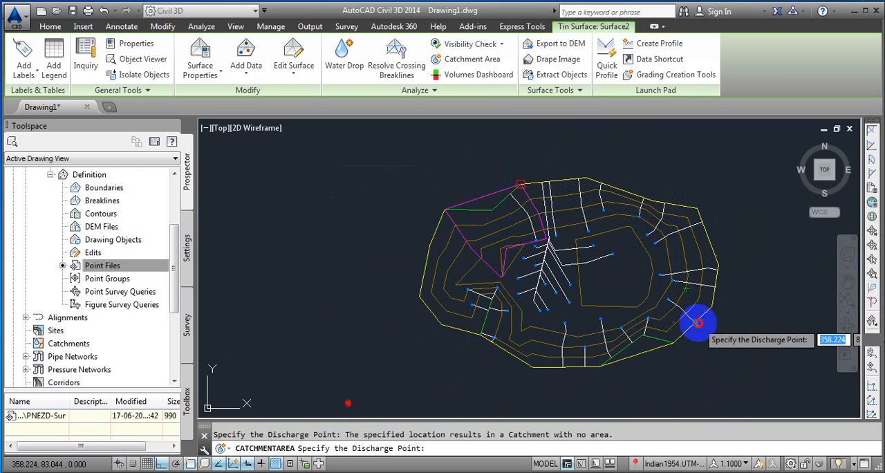
Place a catchment discharge point on the southeast surface edge
{"action": "left_click", "coordinate": [608, 359]}
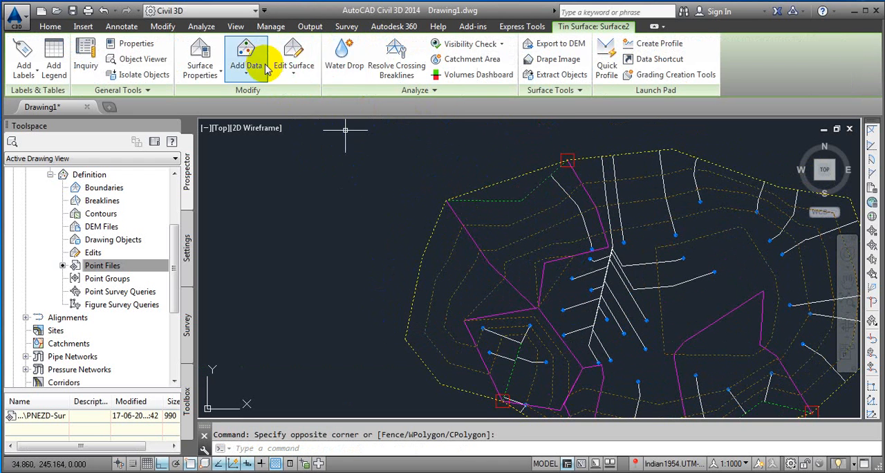
Start Water Drop again, keeping the 3D polyline and Benchmark marker settings
{"action": "left_click", "coordinate": [343, 52]}
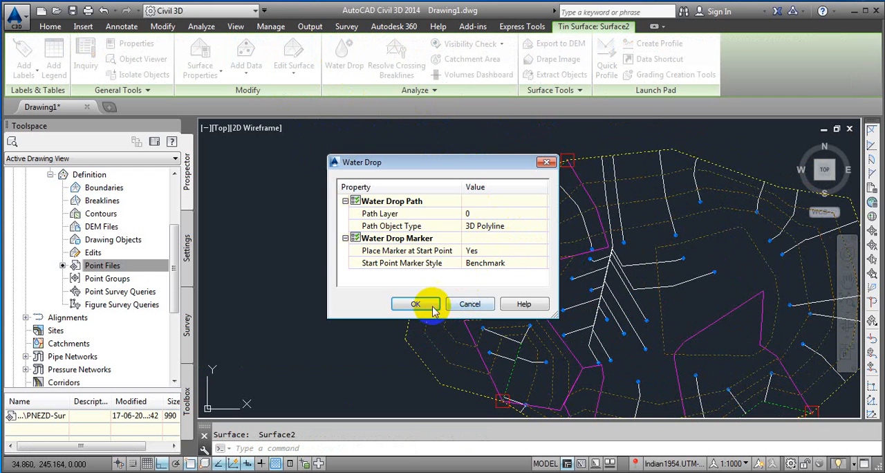
{"action": "left_click", "coordinate": [415, 304]}
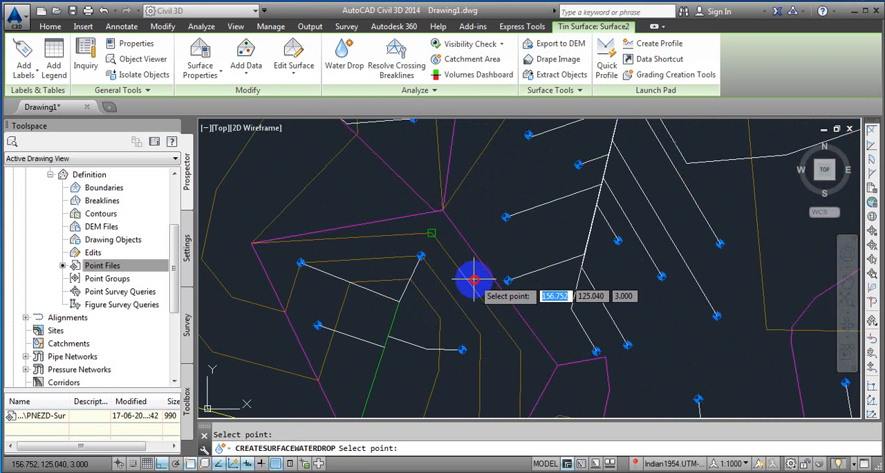
{"action": "mouse_move", "coordinate": [463, 304]}
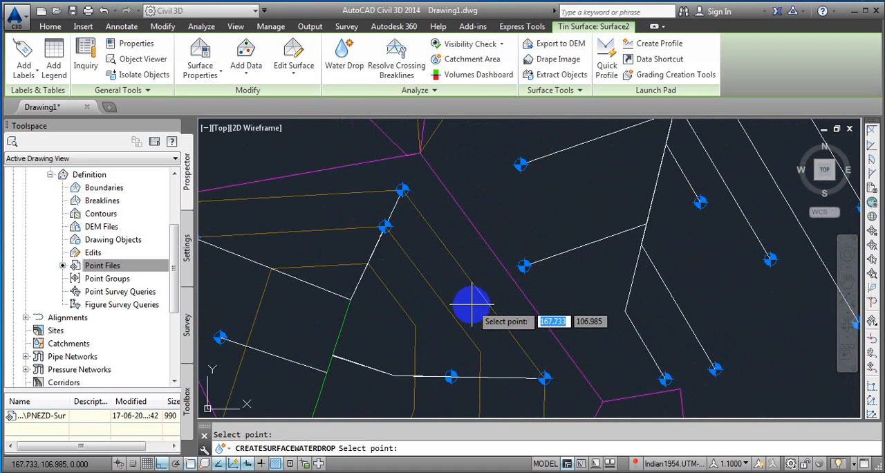
{"action": "mouse_move", "coordinate": [339, 404]}
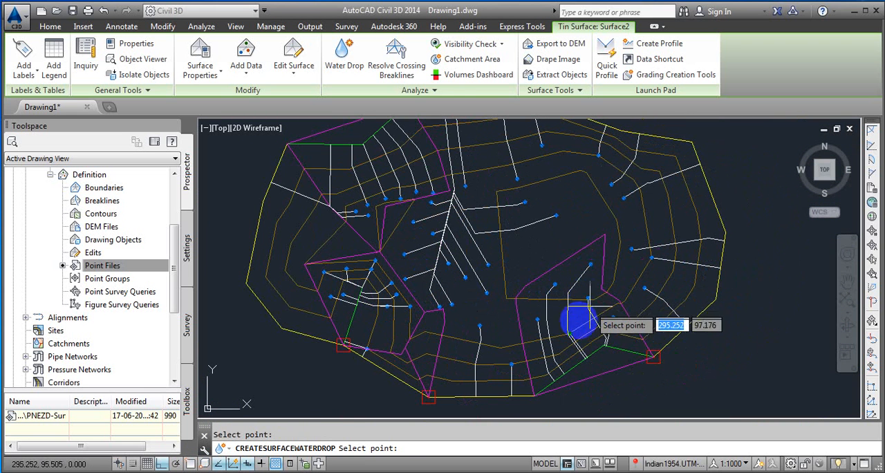
{"action": "mouse_move", "coordinate": [615, 242]}
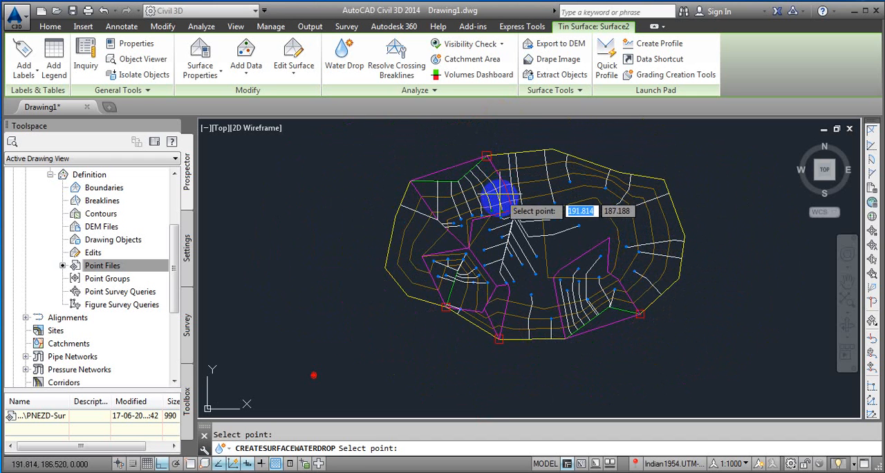
{"action": "mouse_move", "coordinate": [542, 235]}
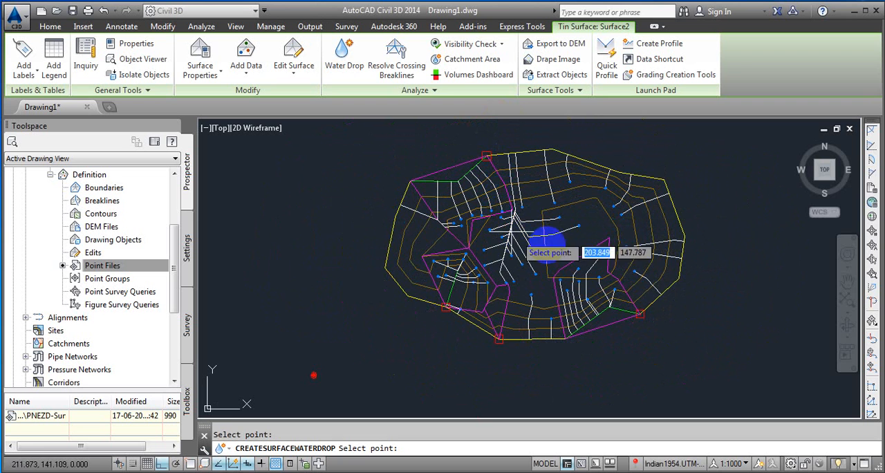